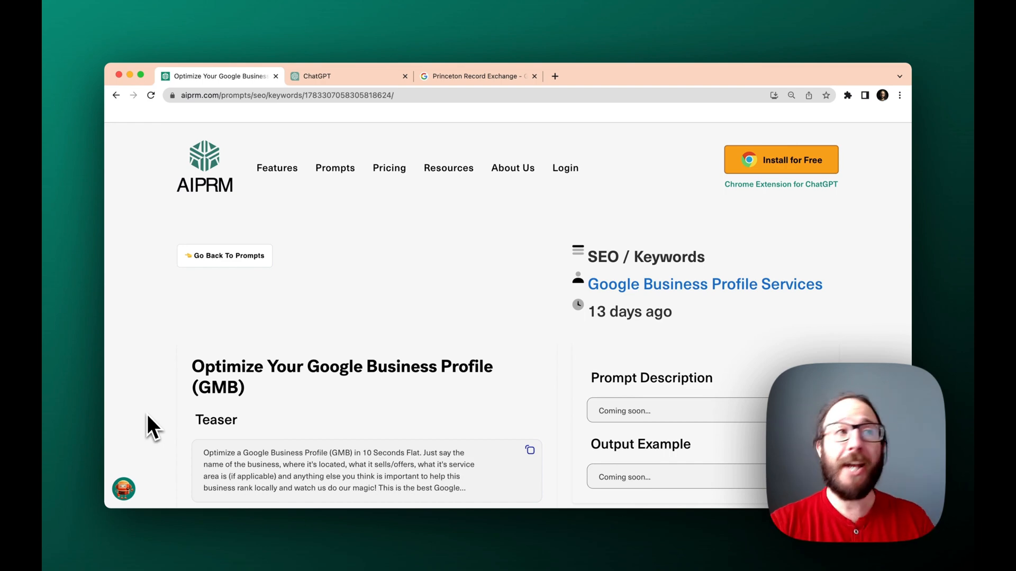
Step: Review the Princeton Record Exchange business profile with its address, hours, reviews and description
click(479, 76)
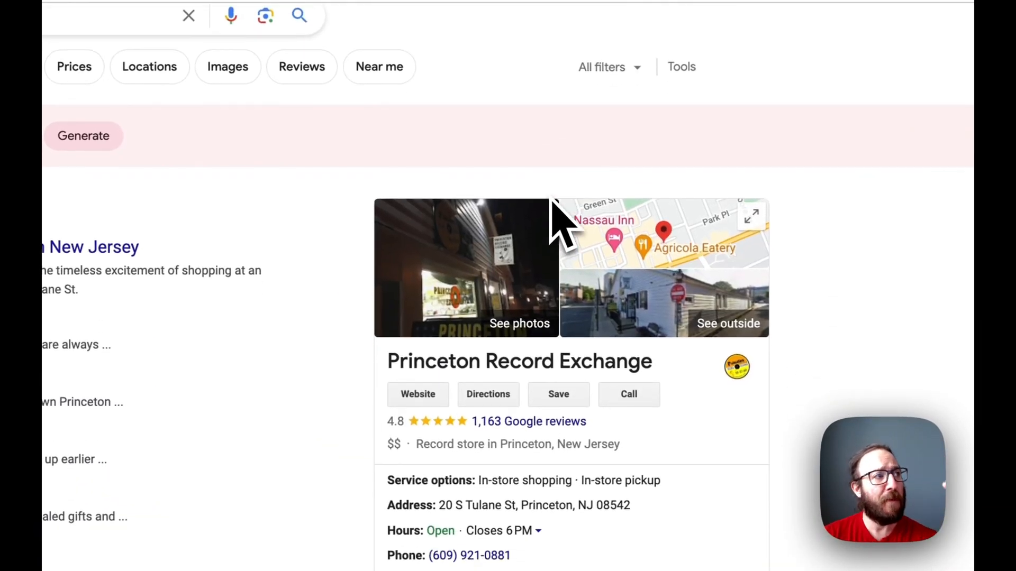
scroll(down, 3)
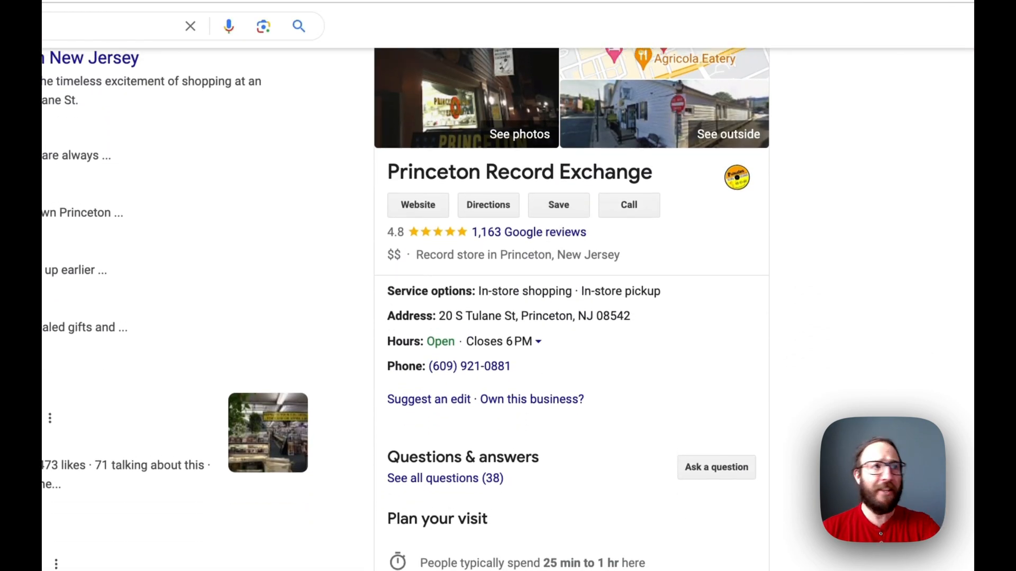
scroll(down, 3)
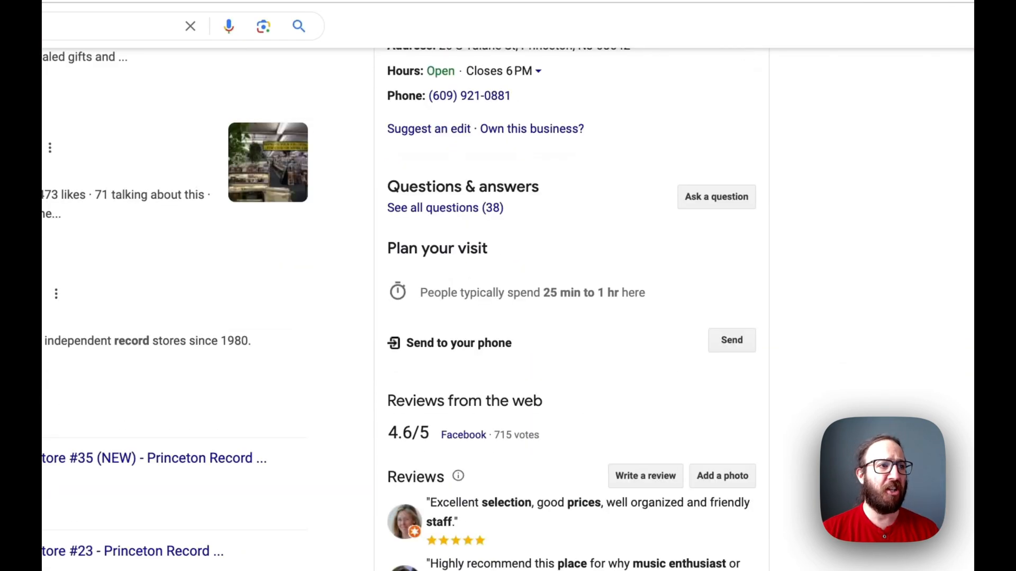
scroll(down, 3)
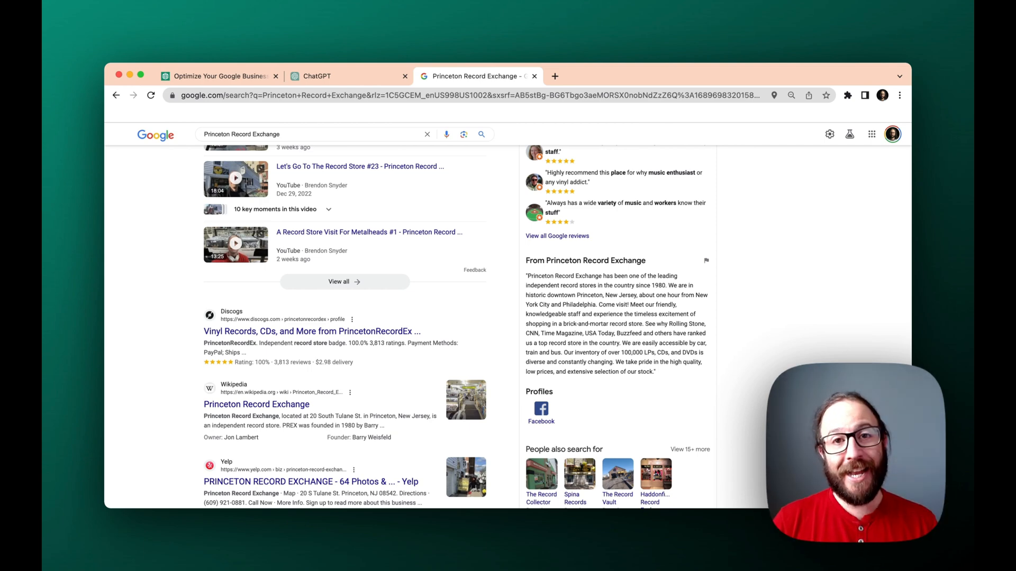
Step: Read the GMB prompt page's Teaser and Prompt Hint sections on AIPRM
click(220, 76)
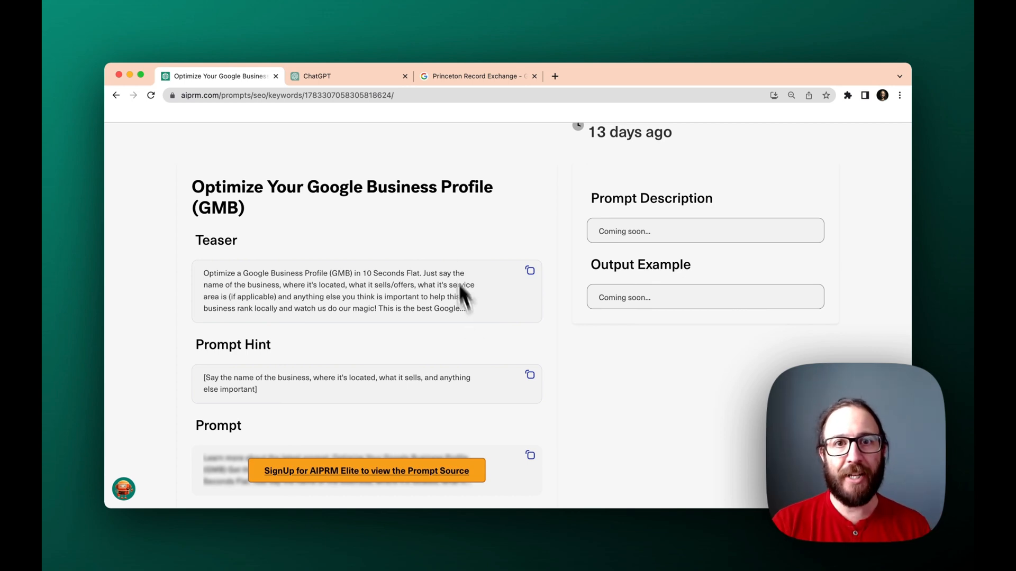
scroll(down, 3)
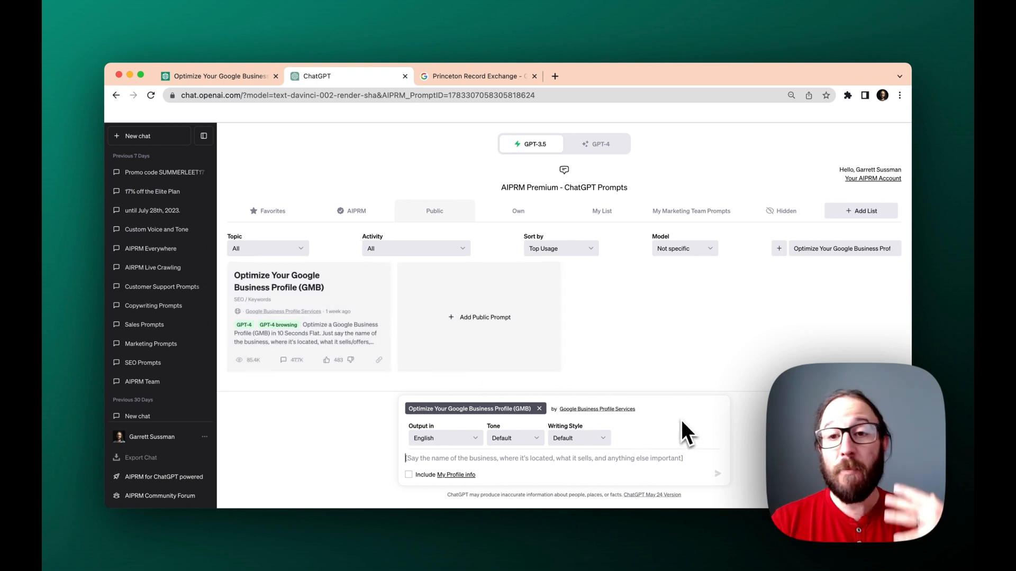
mouse_move(645, 422)
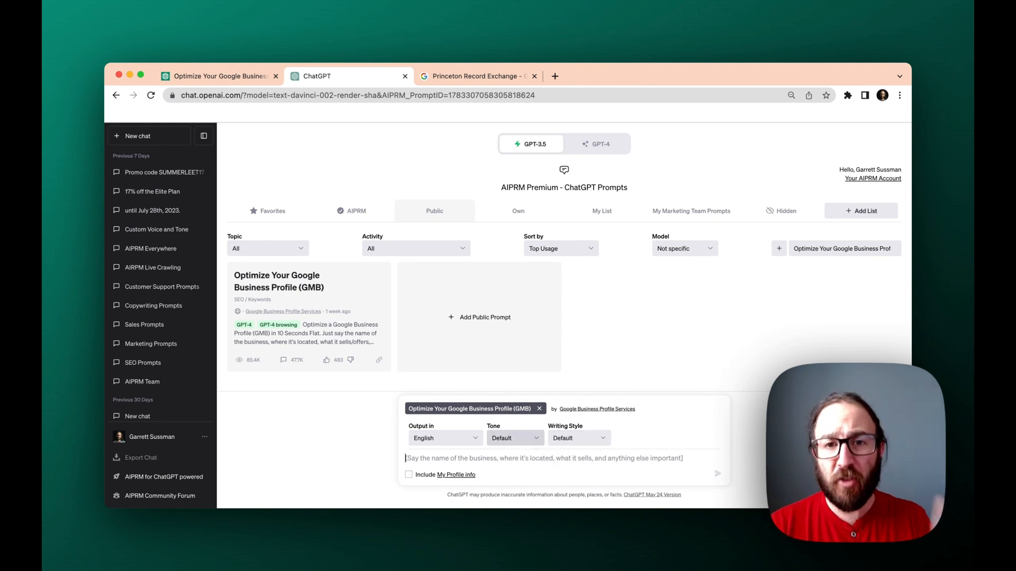
Step: Review the Tone and Writing Style options, keeping English output with default tone and style
click(514, 438)
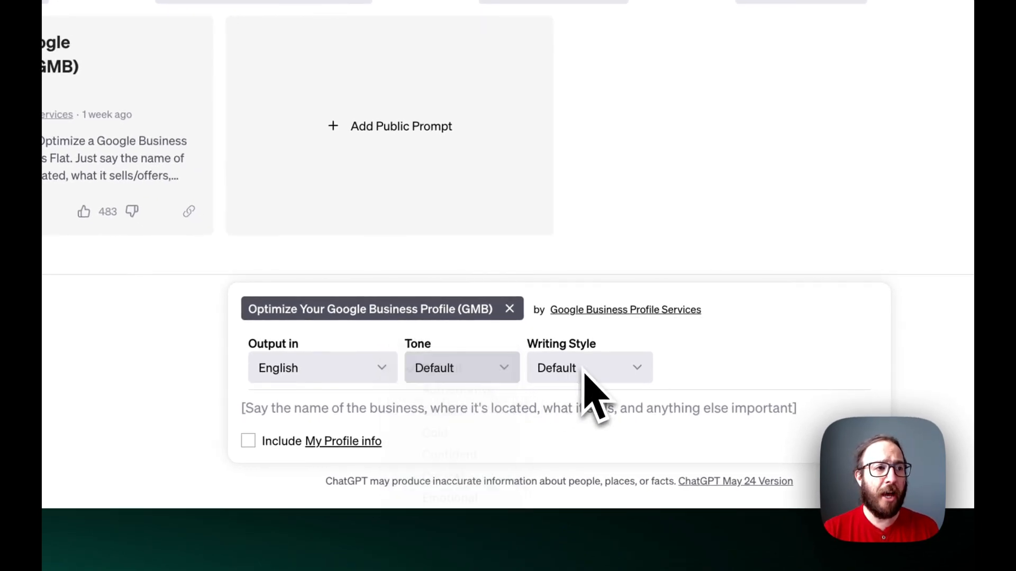
click(587, 367)
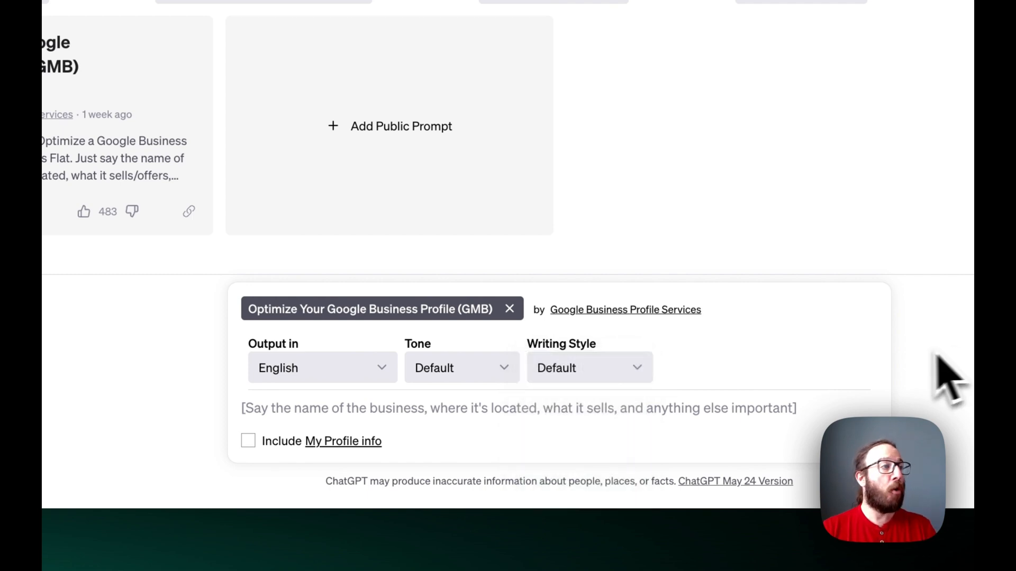
mouse_move(735, 433)
text(Uncover Brella Fitness, Seattle, WA, sells fitness classes and gear, known for Umbrella Training)
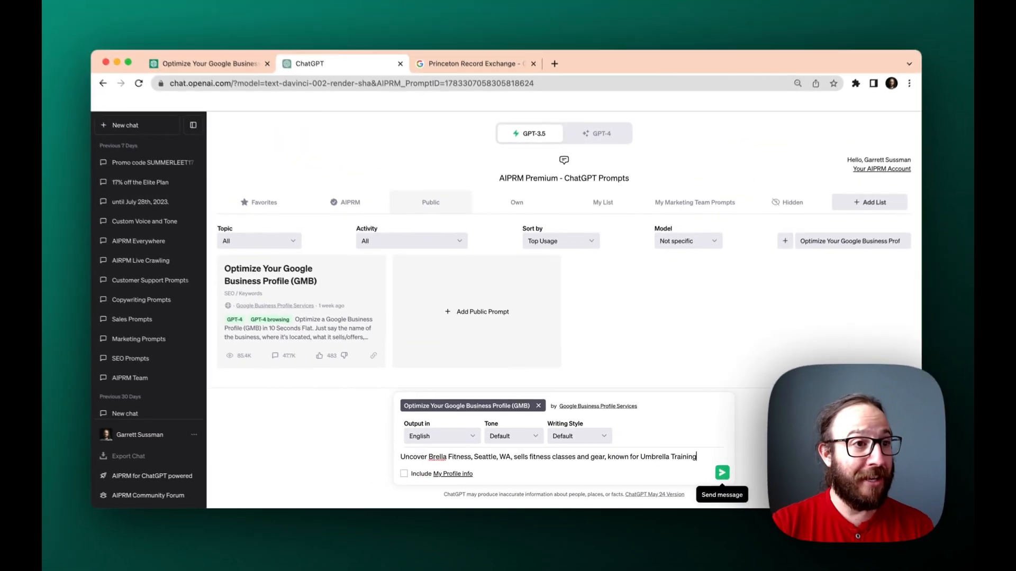
Step: Submit the Uncover Brella Fitness prompt and read the generated keywords, descriptions and services
click(722, 472)
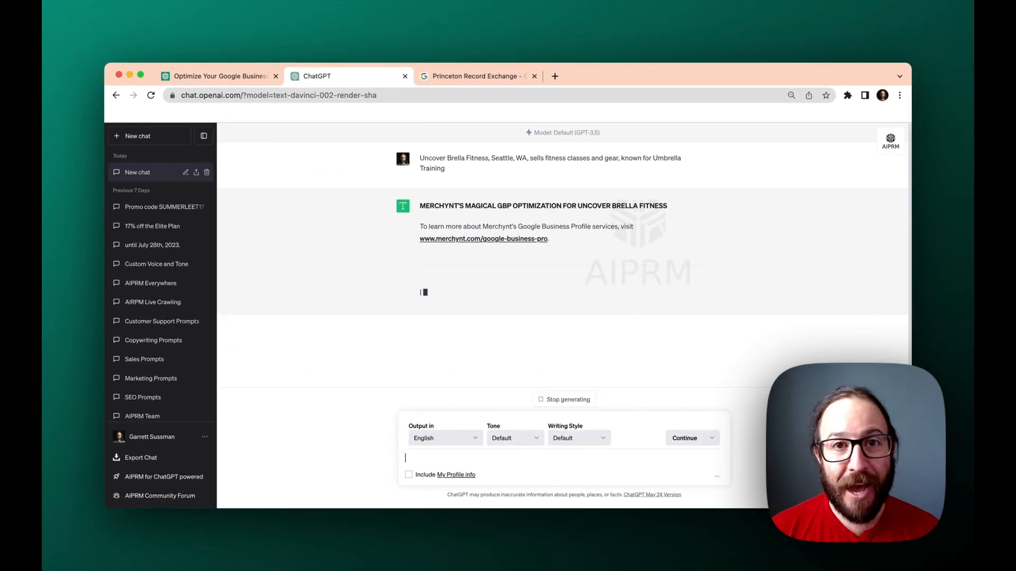
scroll(down, 3)
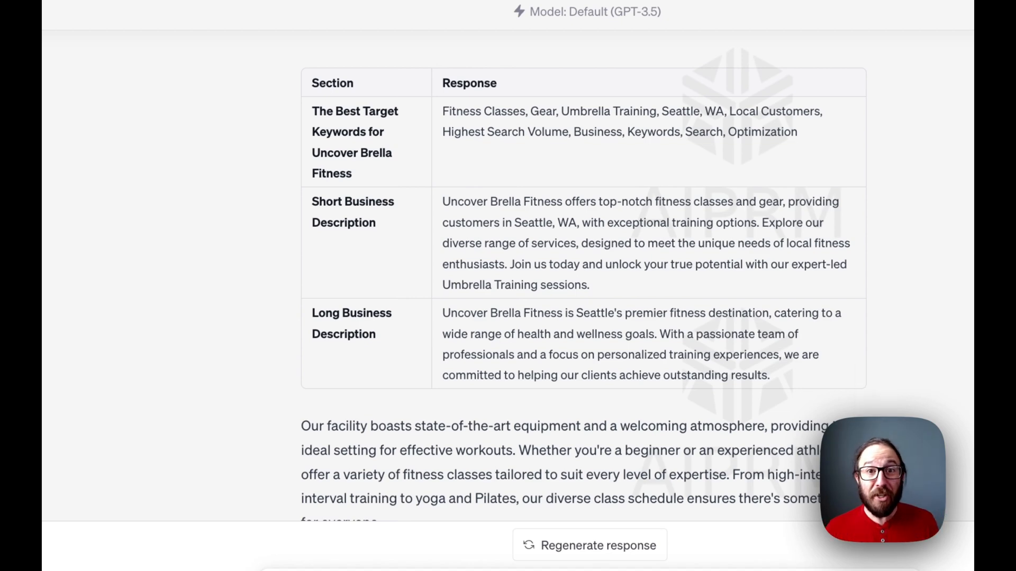
scroll(down, 3)
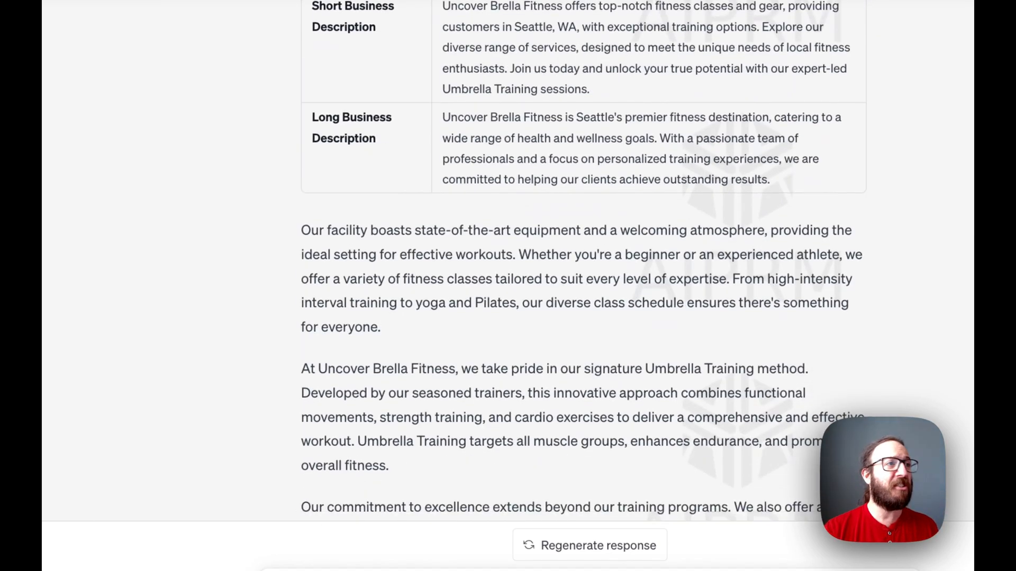
scroll(down, 3)
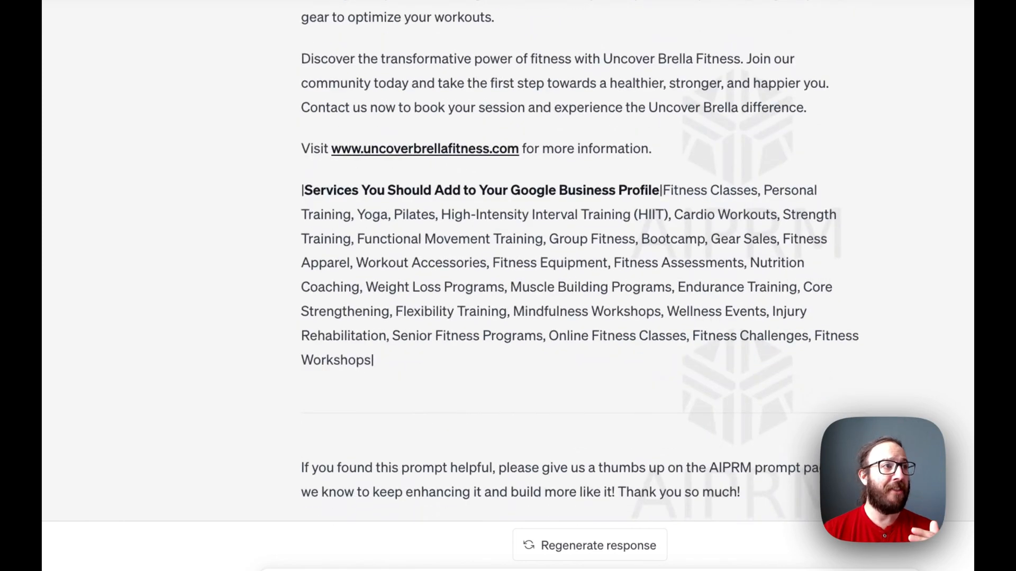
scroll(down, 3)
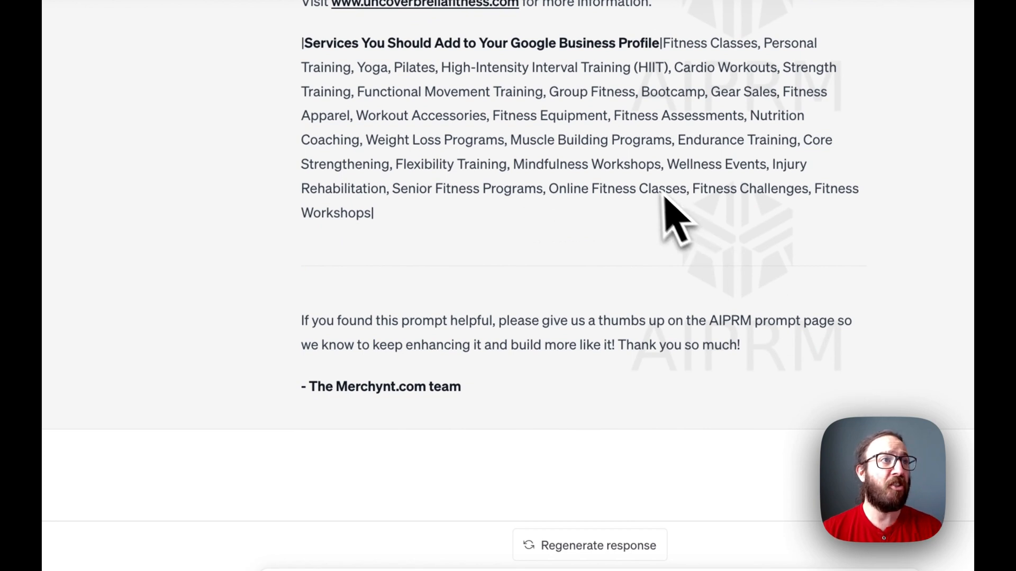
mouse_move(553, 214)
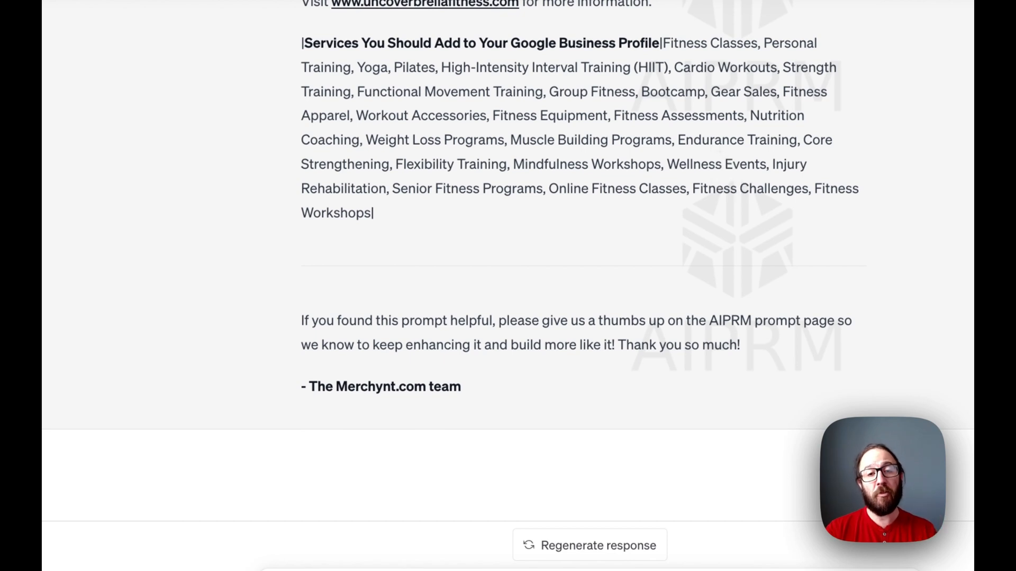
mouse_move(168, 175)
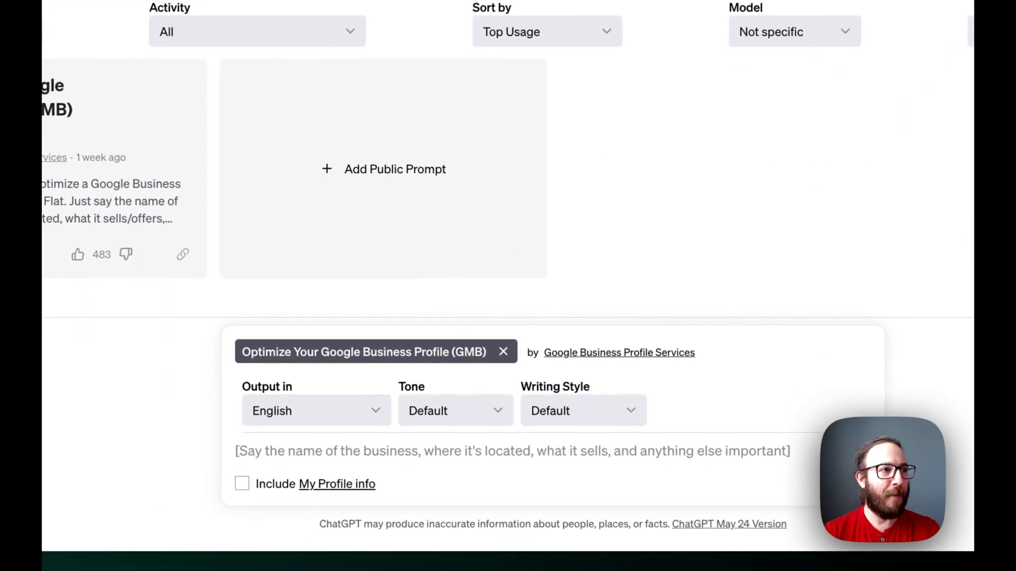
Step: Submit 'Doggy Dogs, Miami, FL, sells dog toys, dog food, and training equipment' and read its keywords and descriptions
text(Doggy Dogs, Miami, FL, sells dog toys, dog food, and training equipment, known for the biggest dog park in Florida)
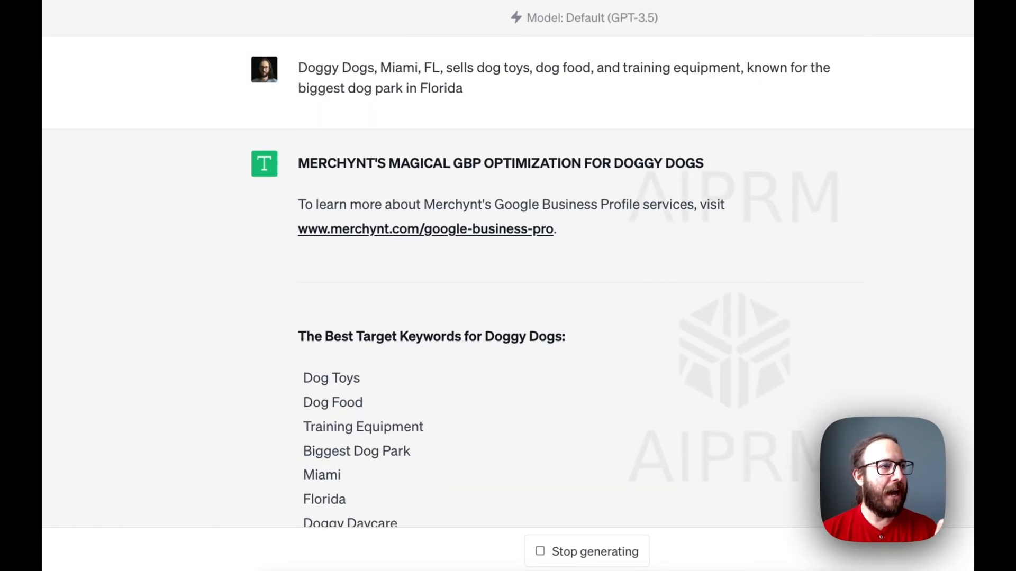
scroll(down, 3)
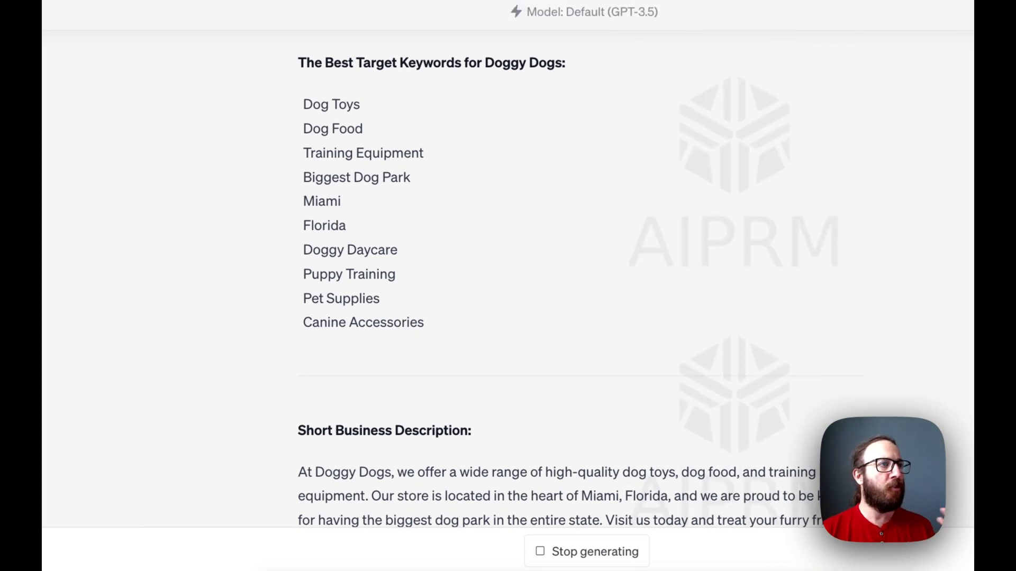
scroll(down, 3)
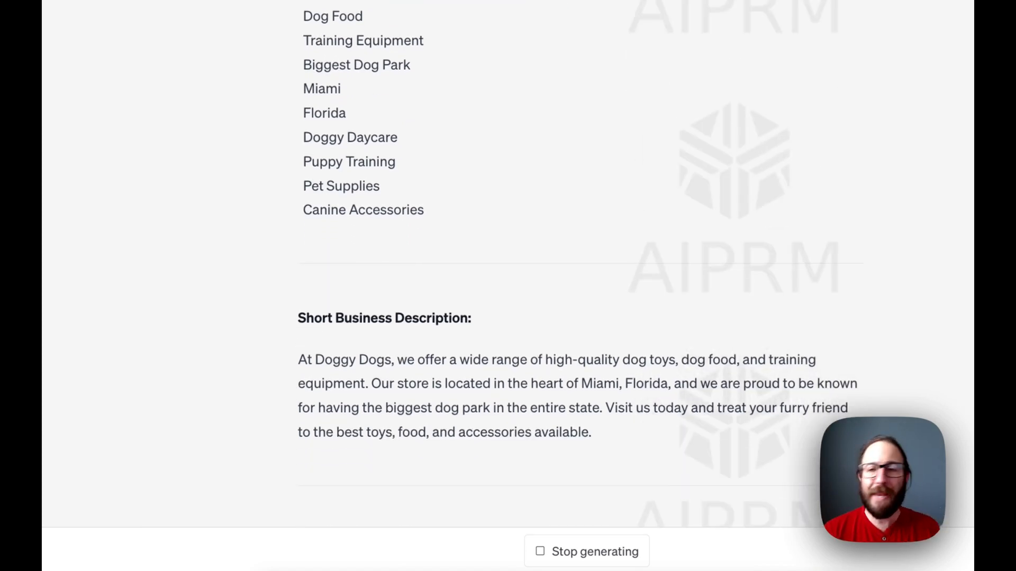
scroll(down, 3)
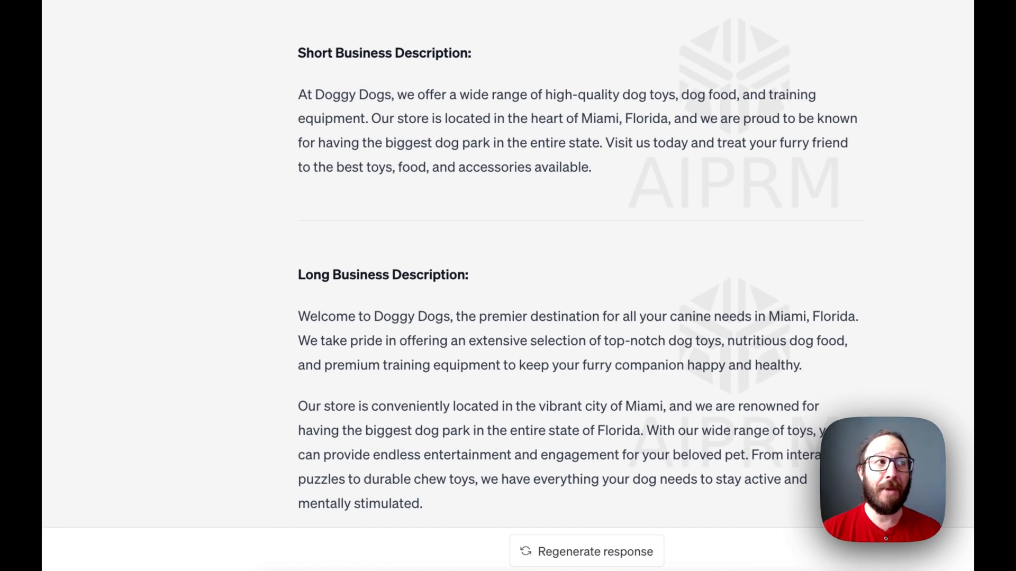
scroll(down, 3)
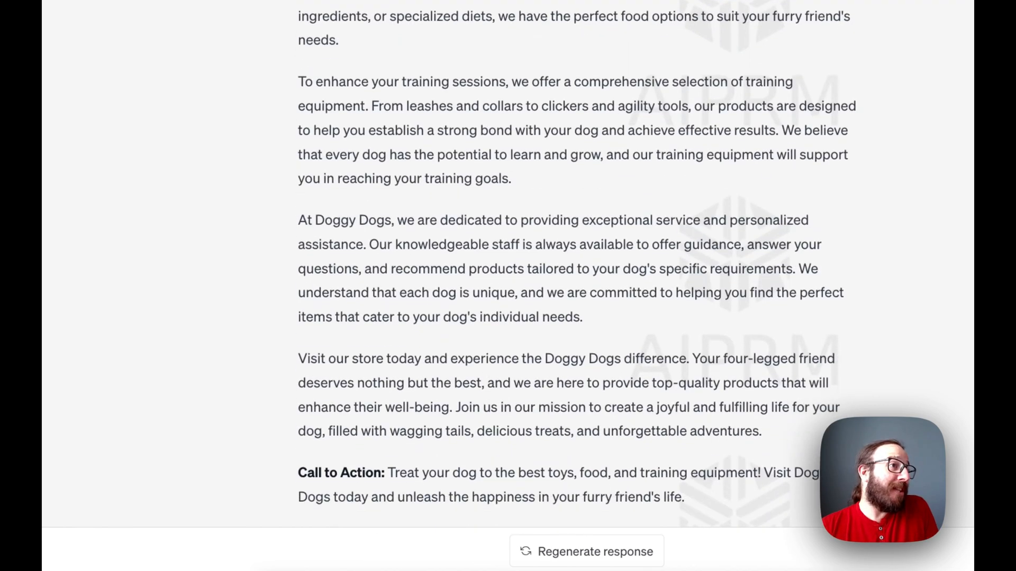
scroll(down, 3)
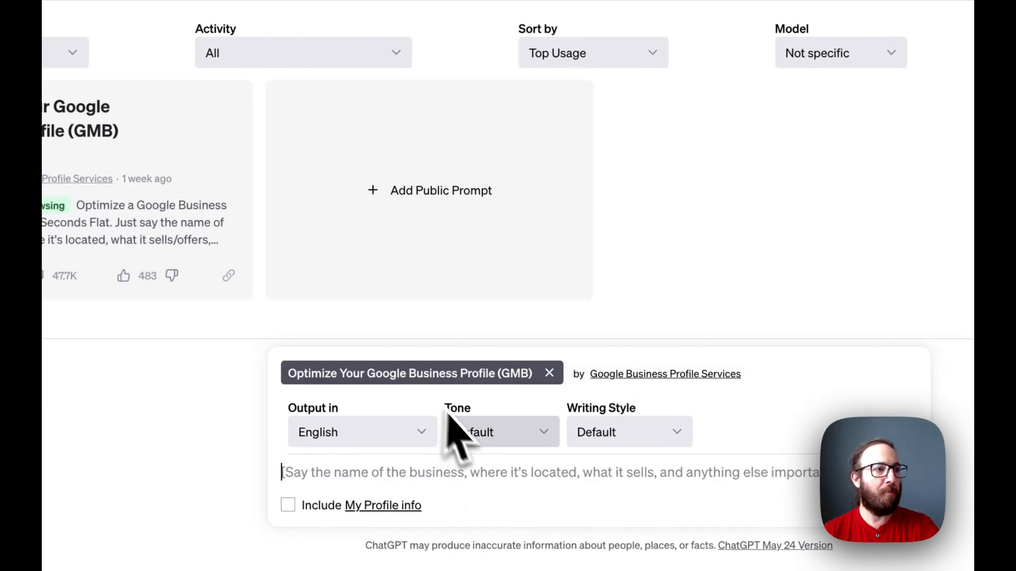
Step: Submit 'Fancy Law Family Law, Danbury, CT, offers family law services, wills, and trusts' and read its categories, keywords and services
text(Fancy Law Family Law, Danbury, CT, offers family law services, wills, and trusts, known for customer service in Connecticut)
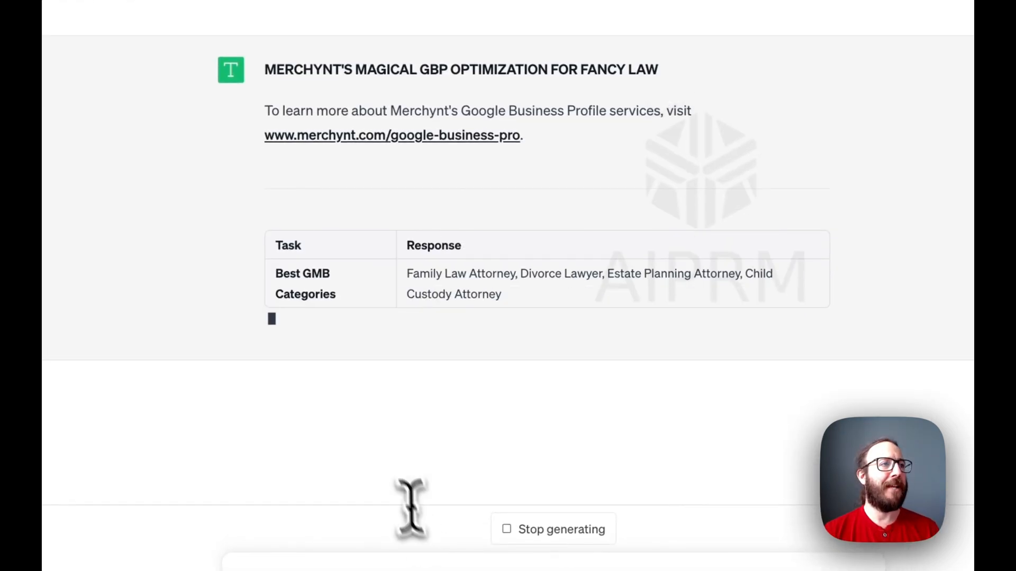
scroll(down, 3)
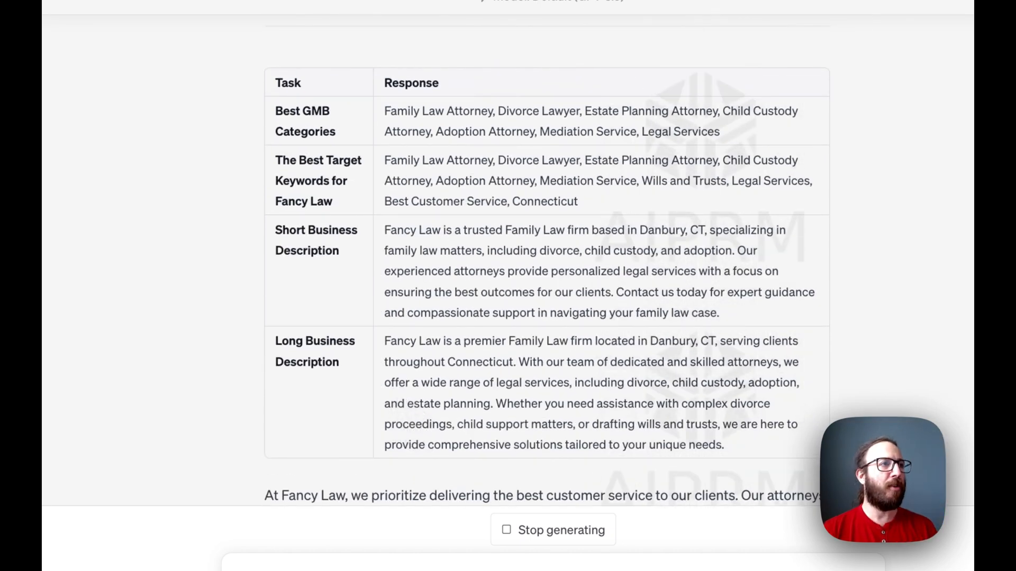
scroll(down, 3)
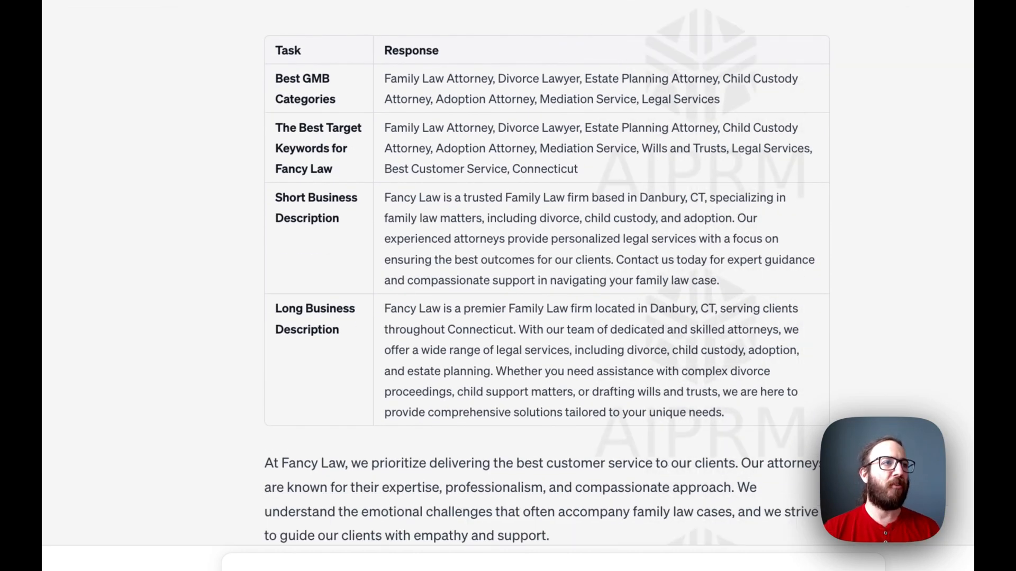
scroll(down, 3)
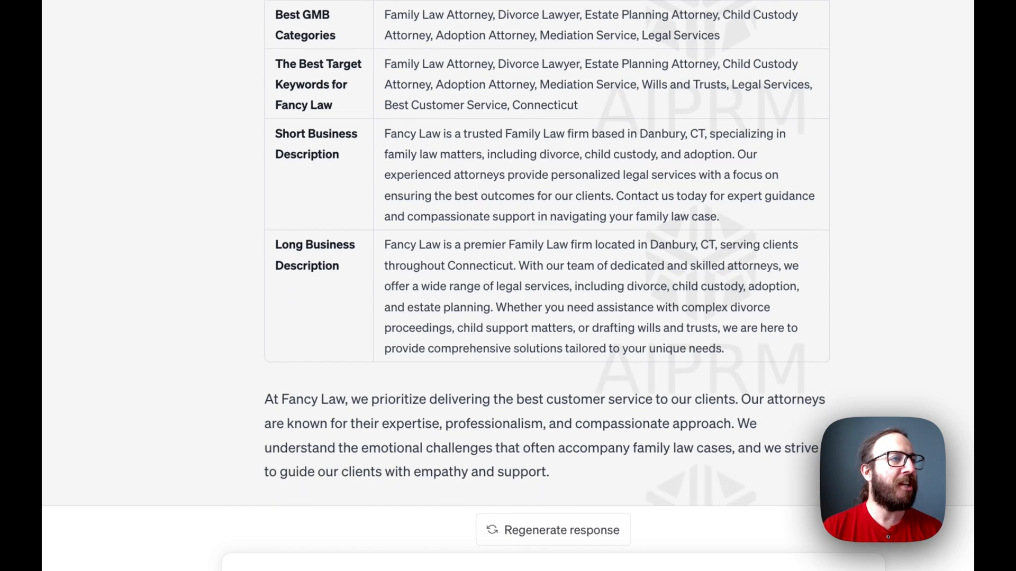
scroll(down, 3)
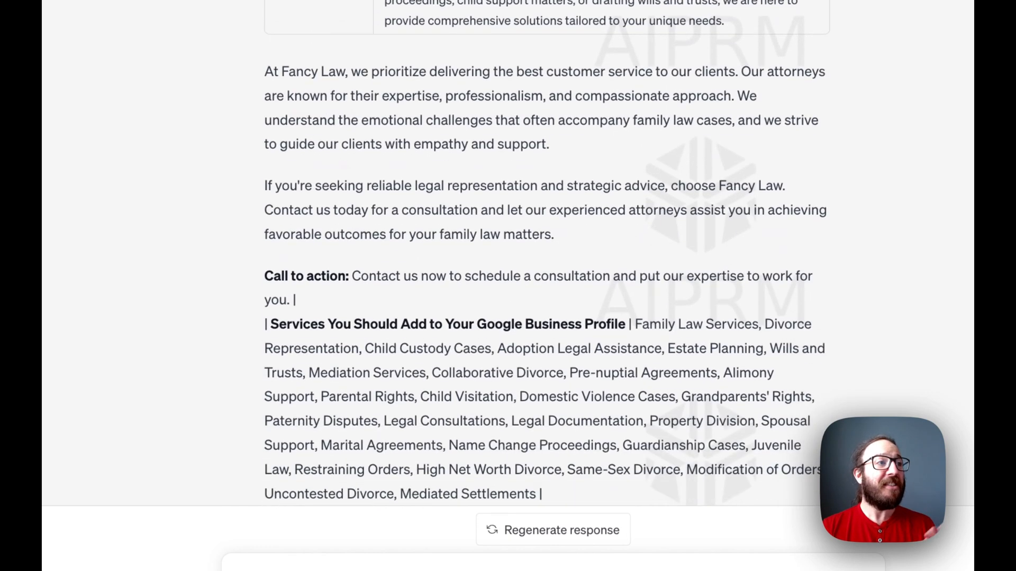
scroll(down, 3)
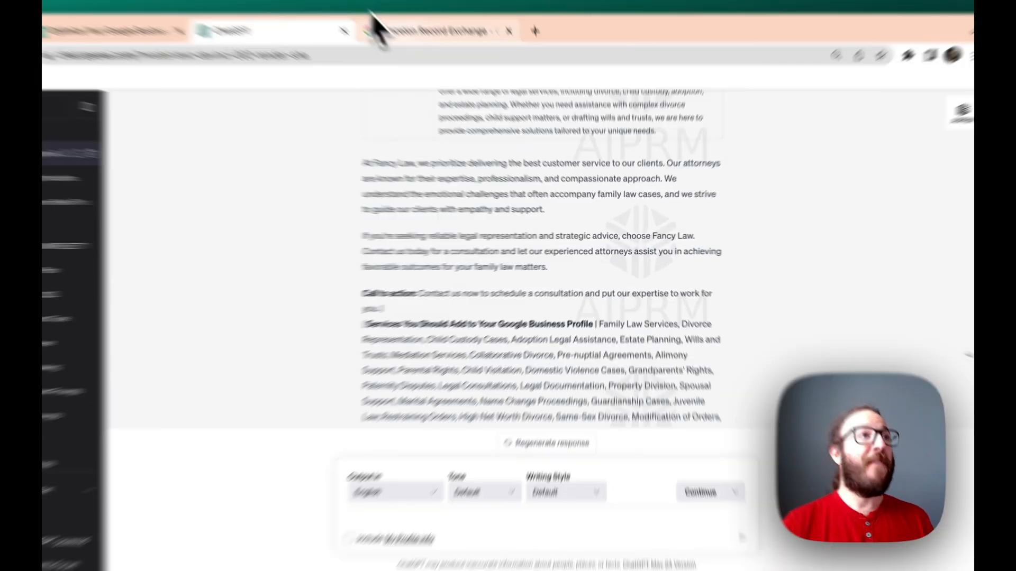
click(440, 30)
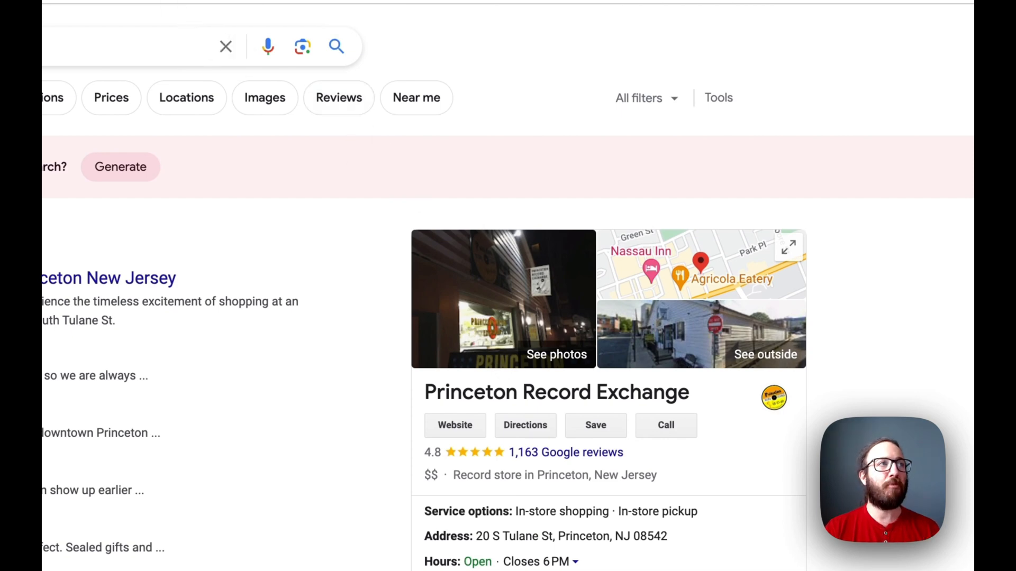
click(348, 76)
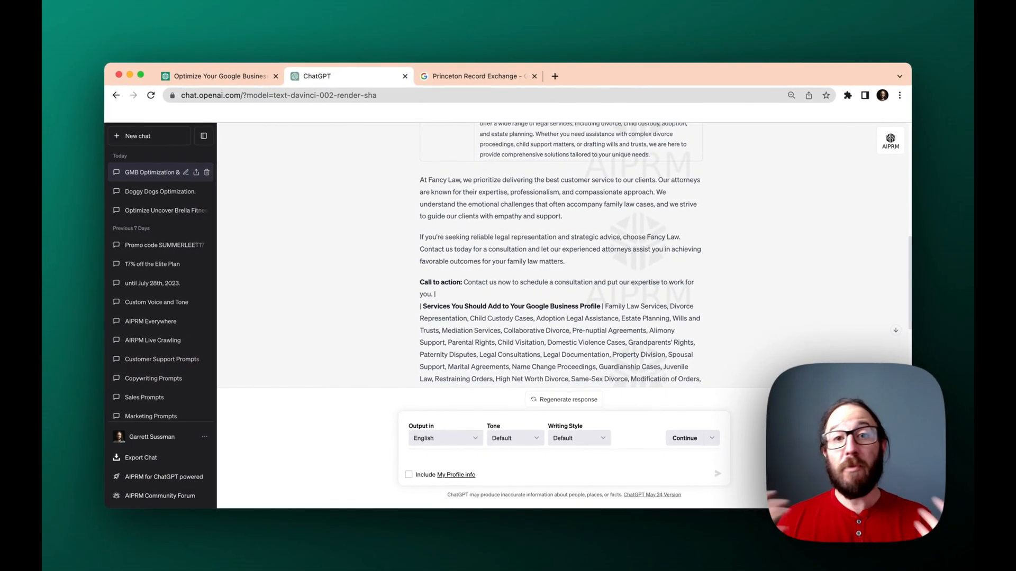